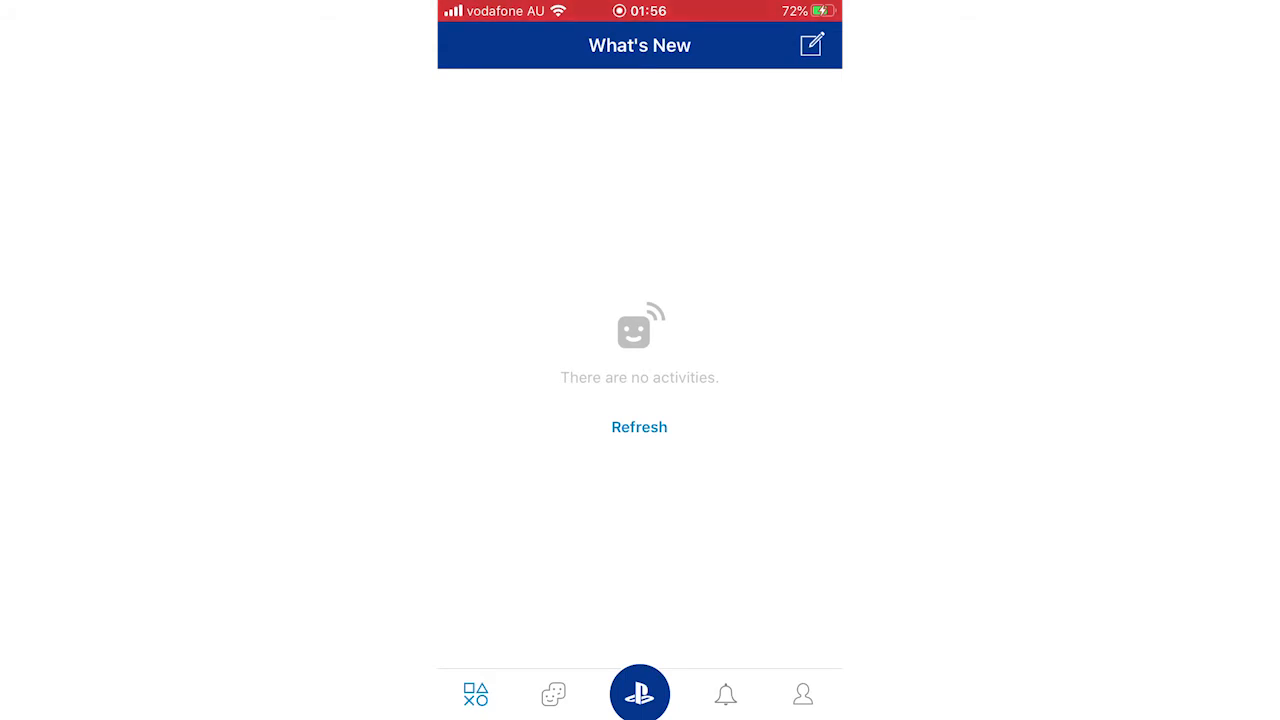
Go through the hub to Settings and open Account Information's PSN Profile page
click(639, 693)
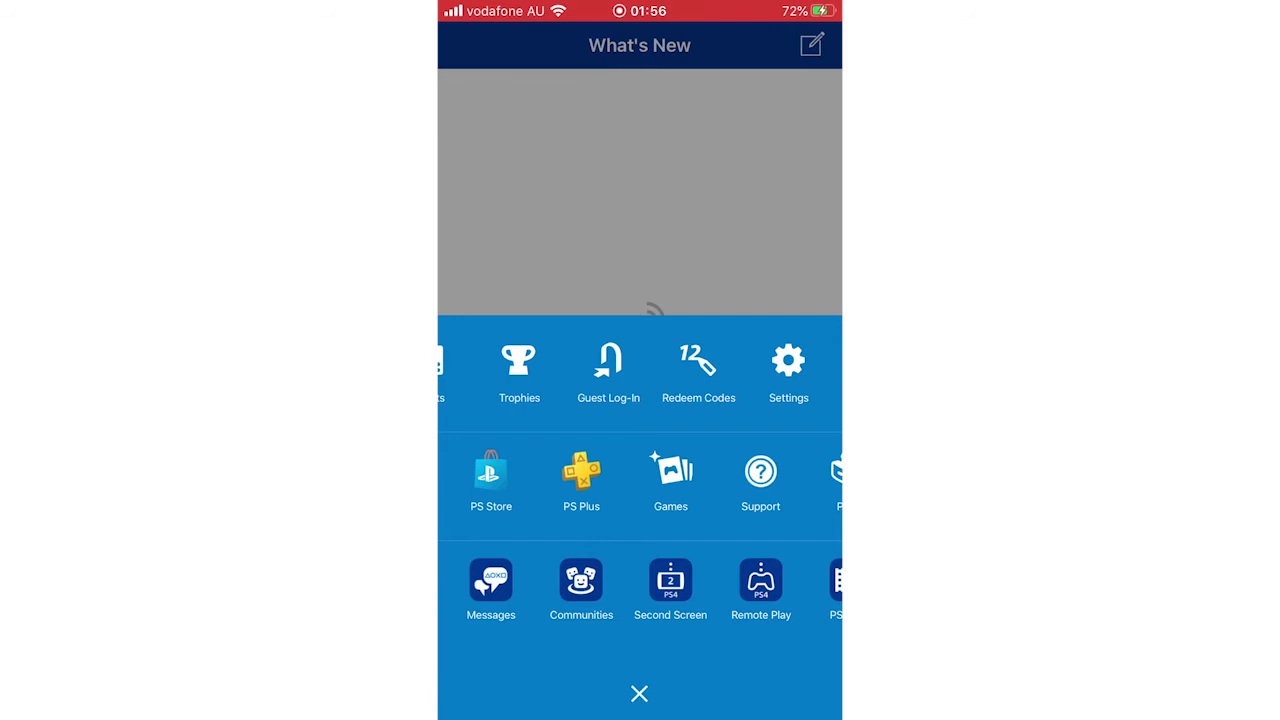
click(788, 370)
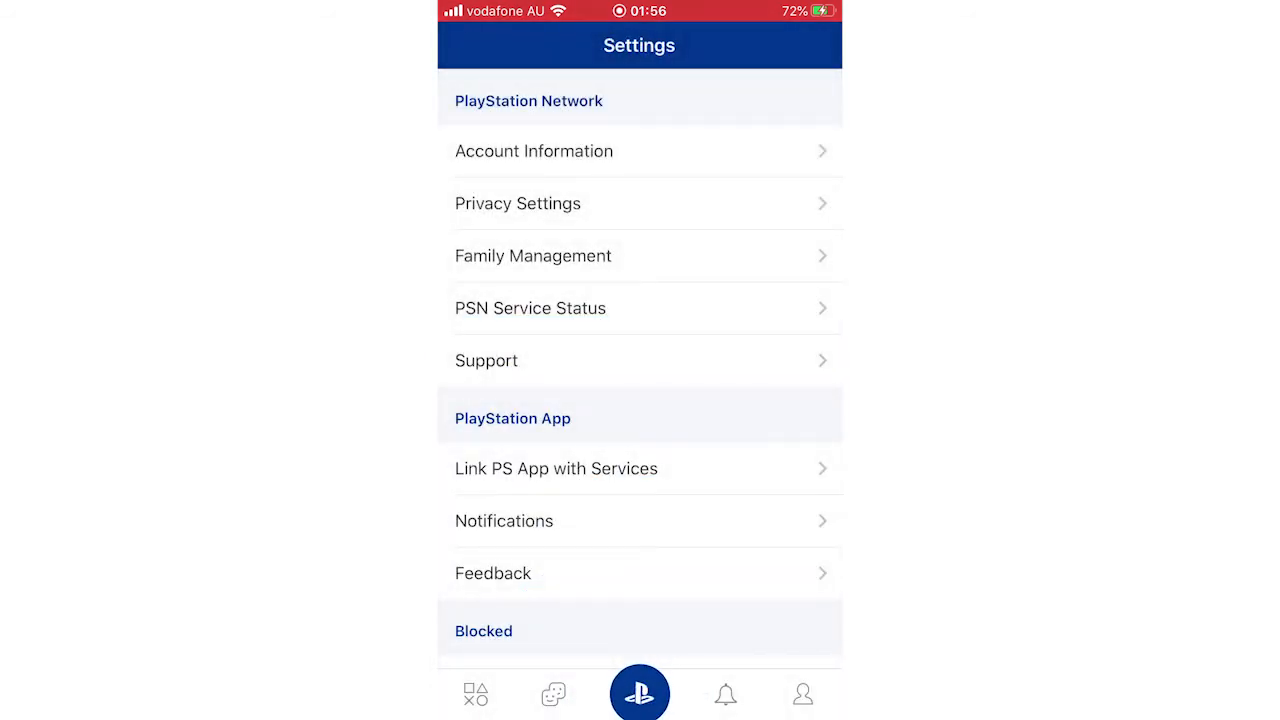
click(534, 151)
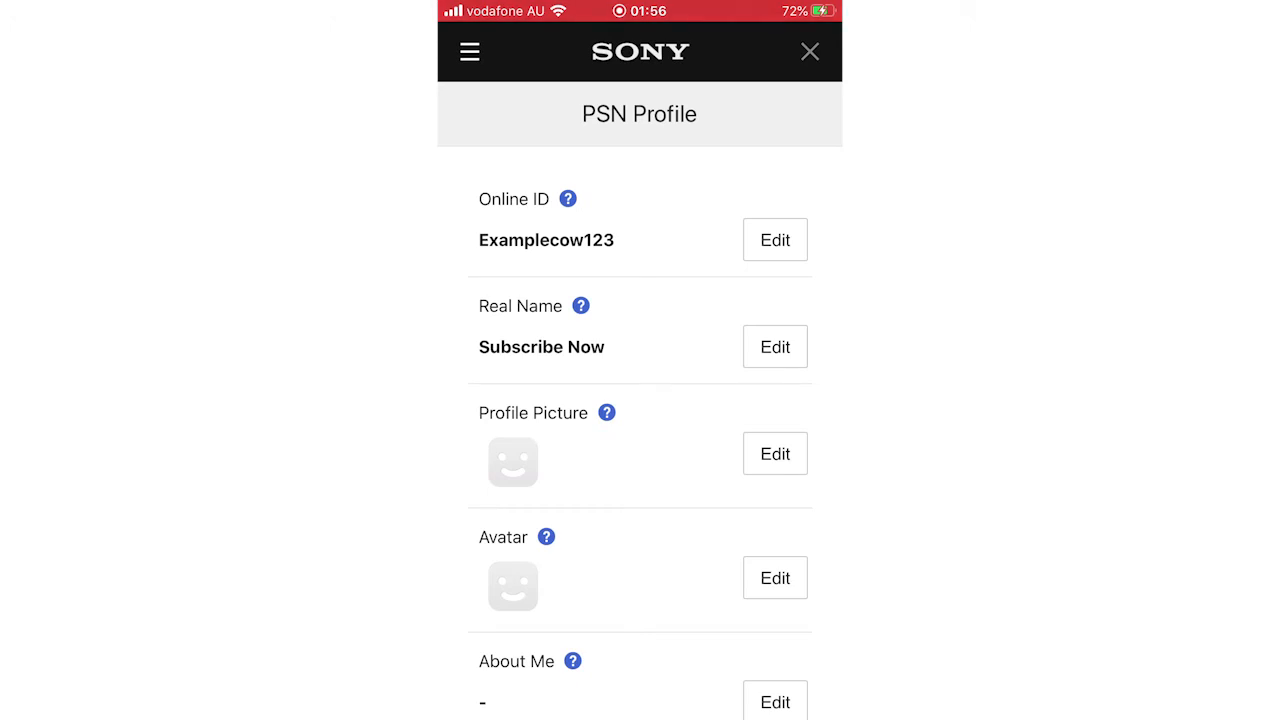
Open the Security section from the account menu and edit the Password
click(469, 51)
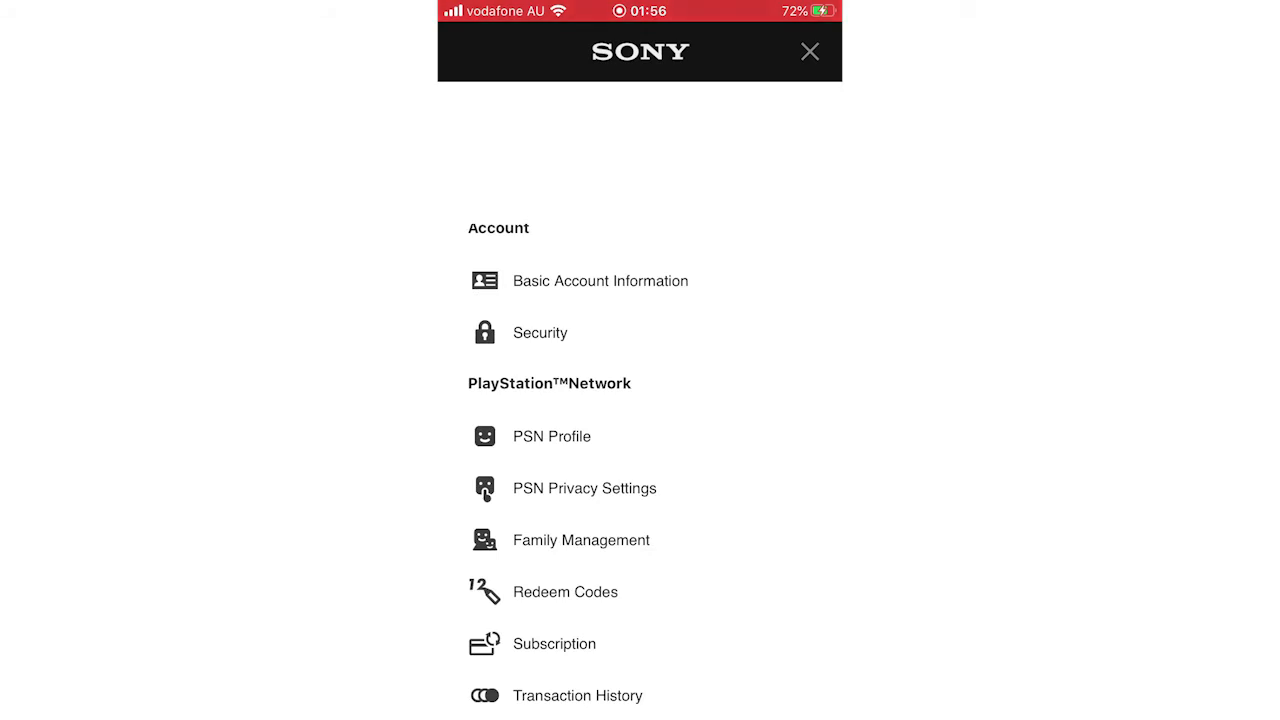
click(540, 332)
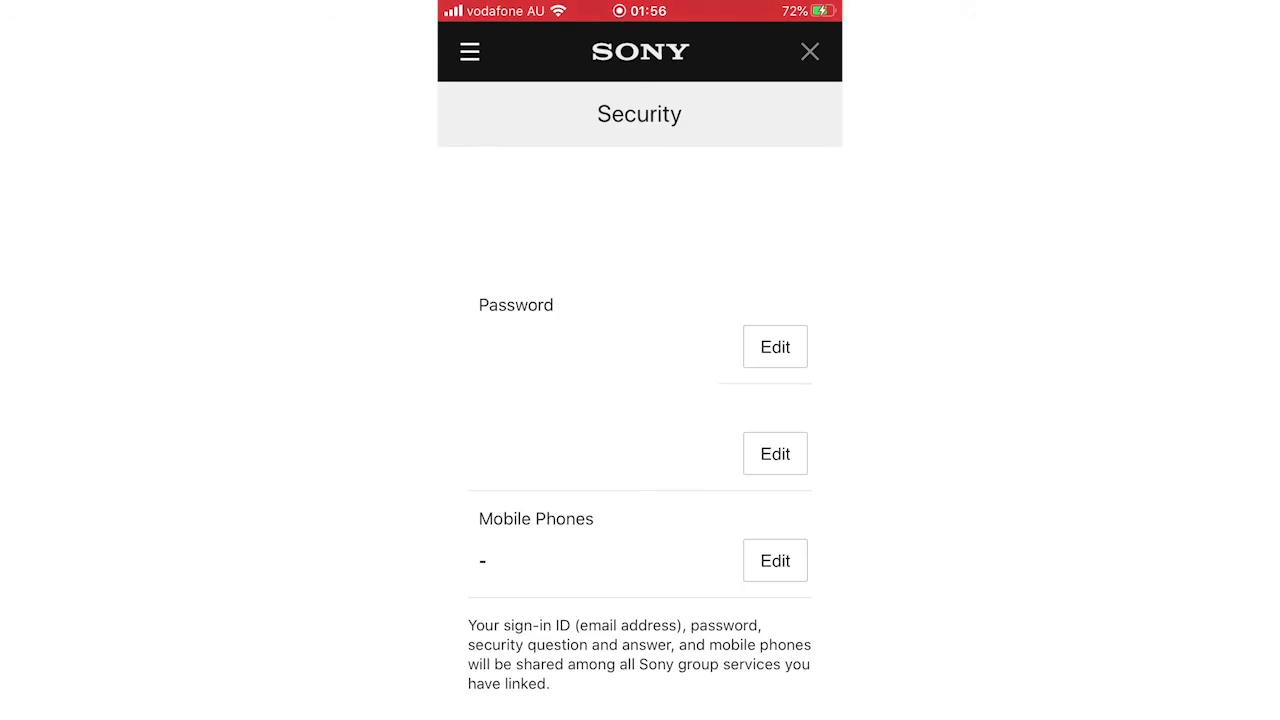
click(775, 347)
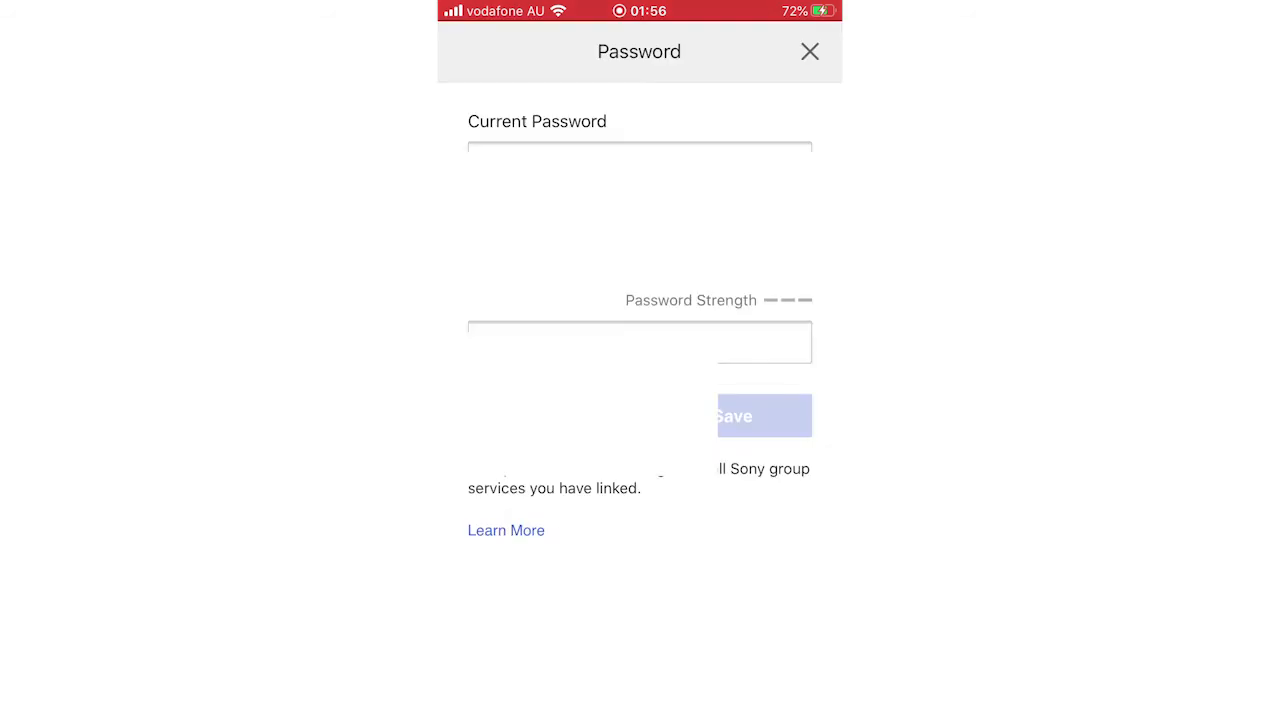
Enter the current password and the new password twice, then save
click(639, 163)
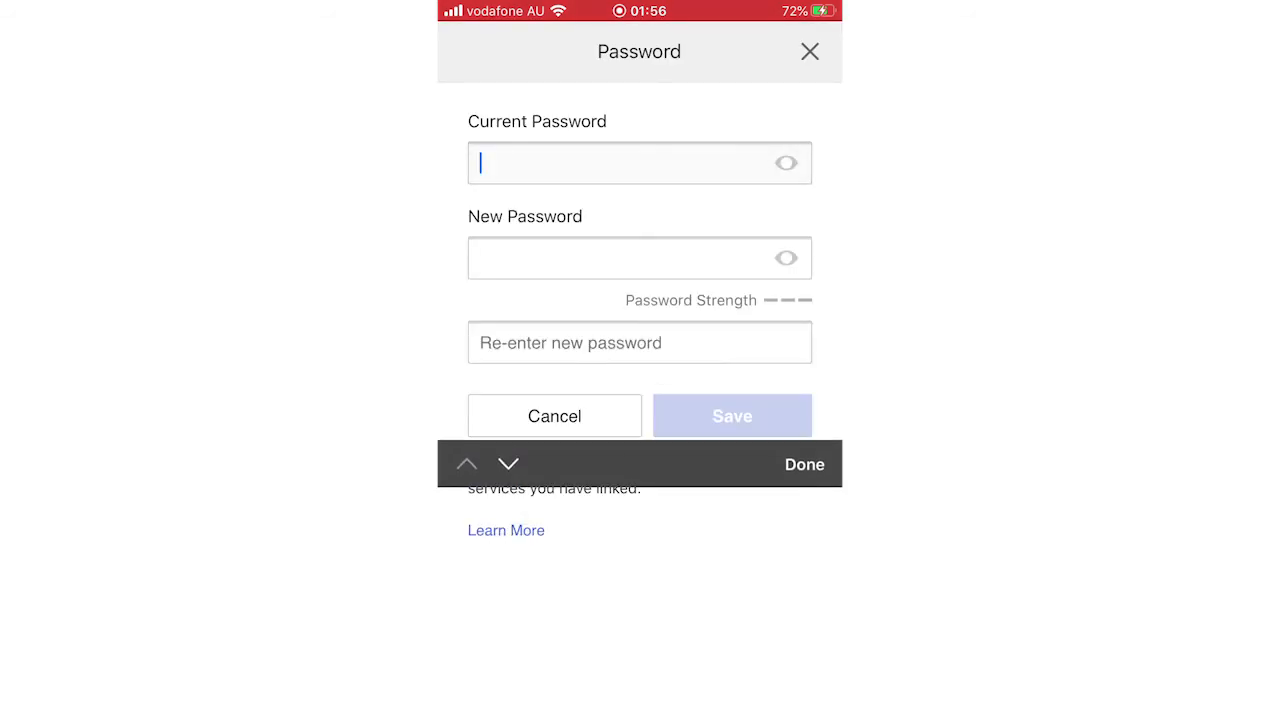
click(731, 415)
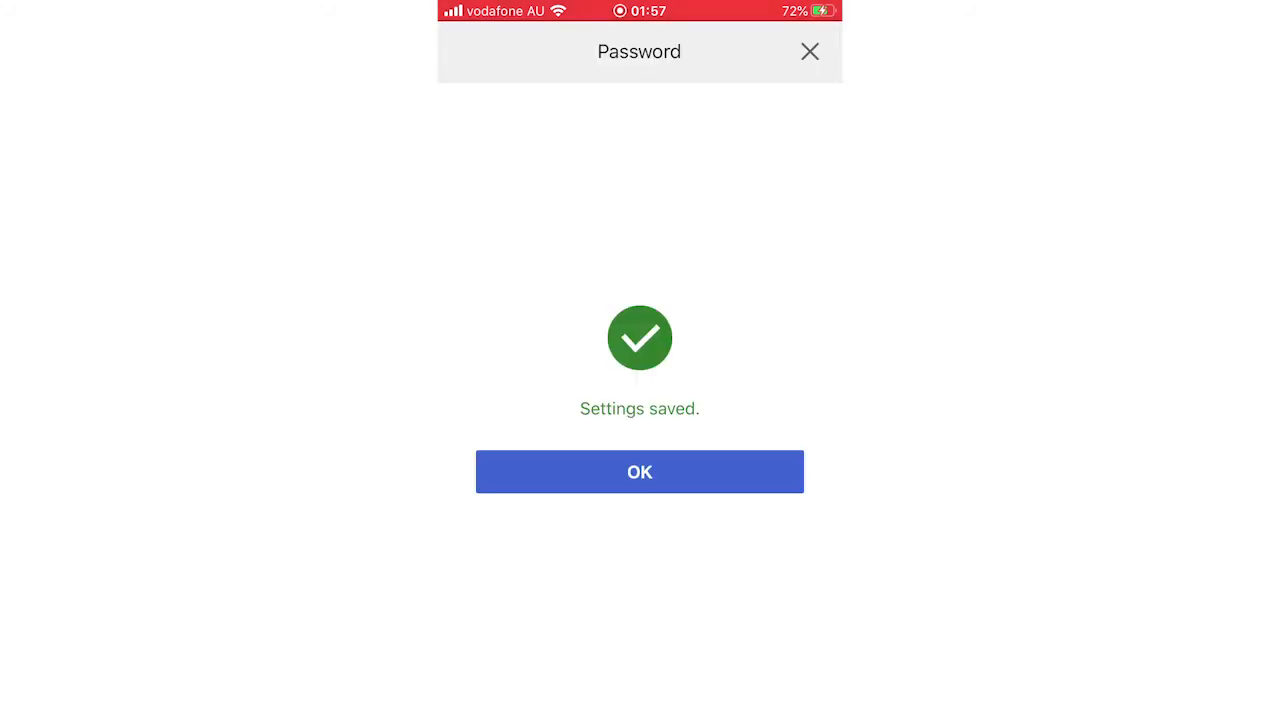
Dismiss the Settings saved confirmation and the connection lost message
click(639, 471)
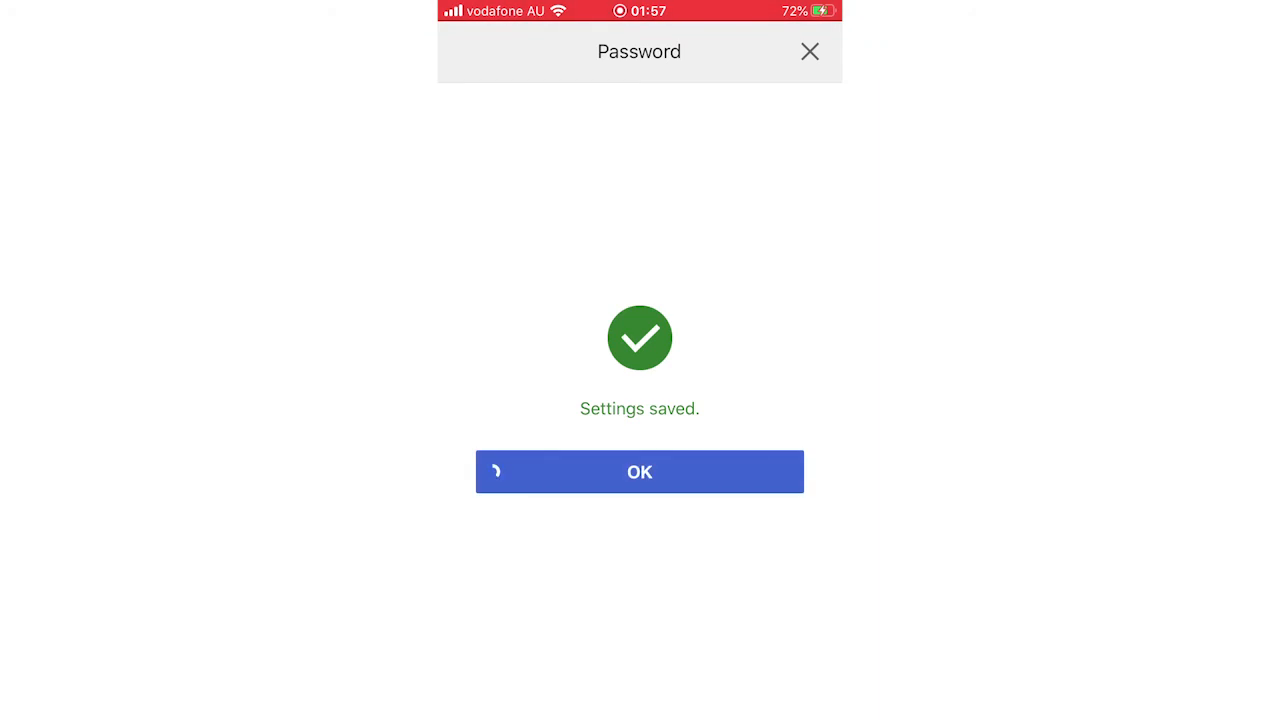
click(639, 471)
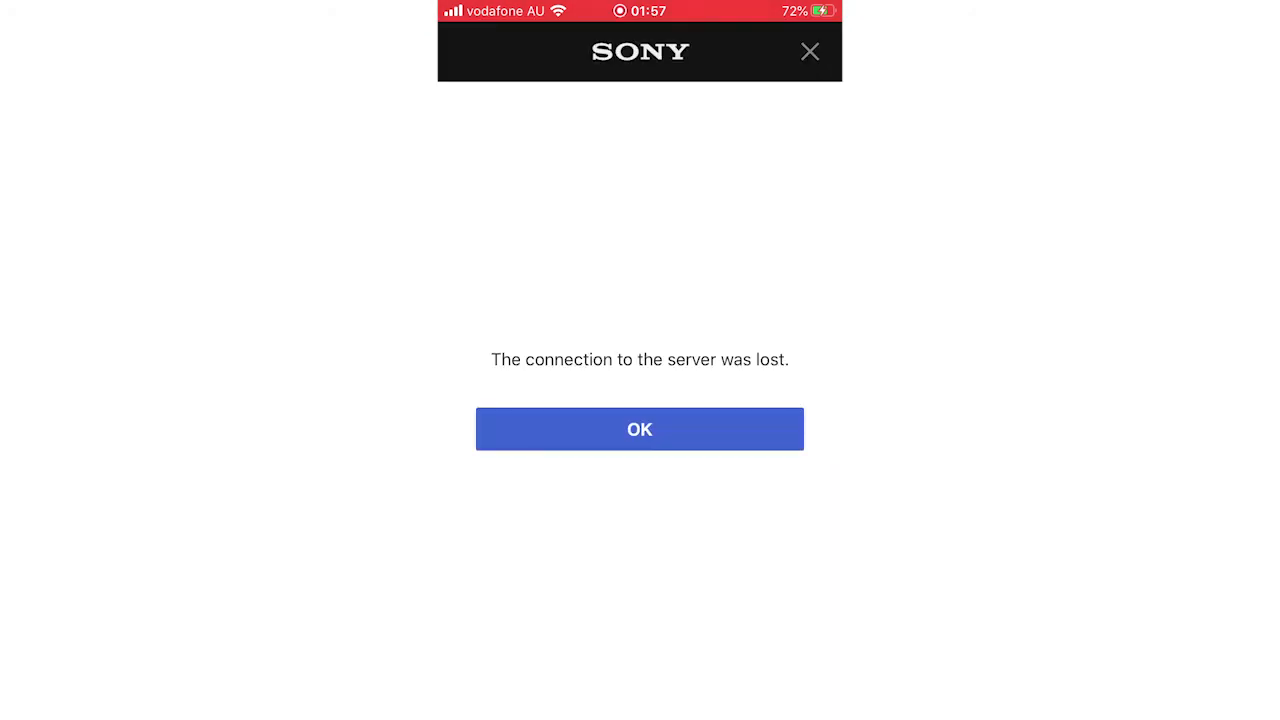
click(639, 429)
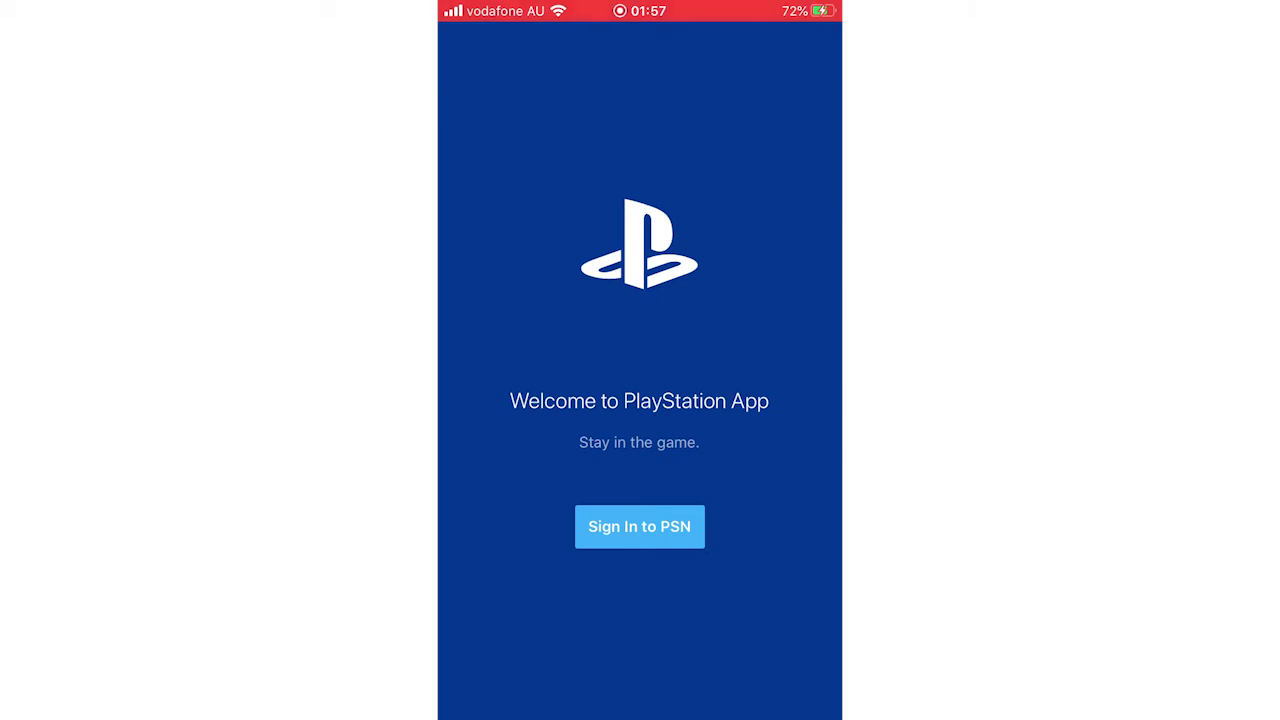
Open Sign In to PSN, then the Trouble Signing In? help page
click(639, 526)
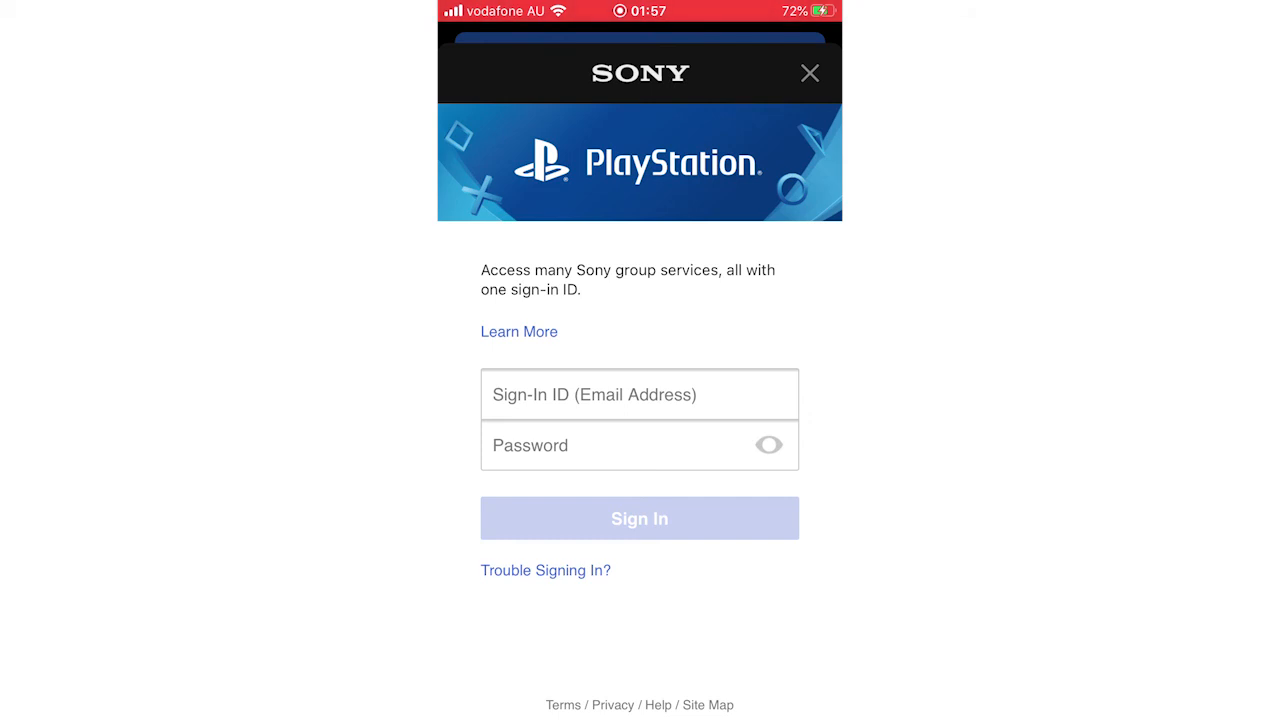
click(545, 570)
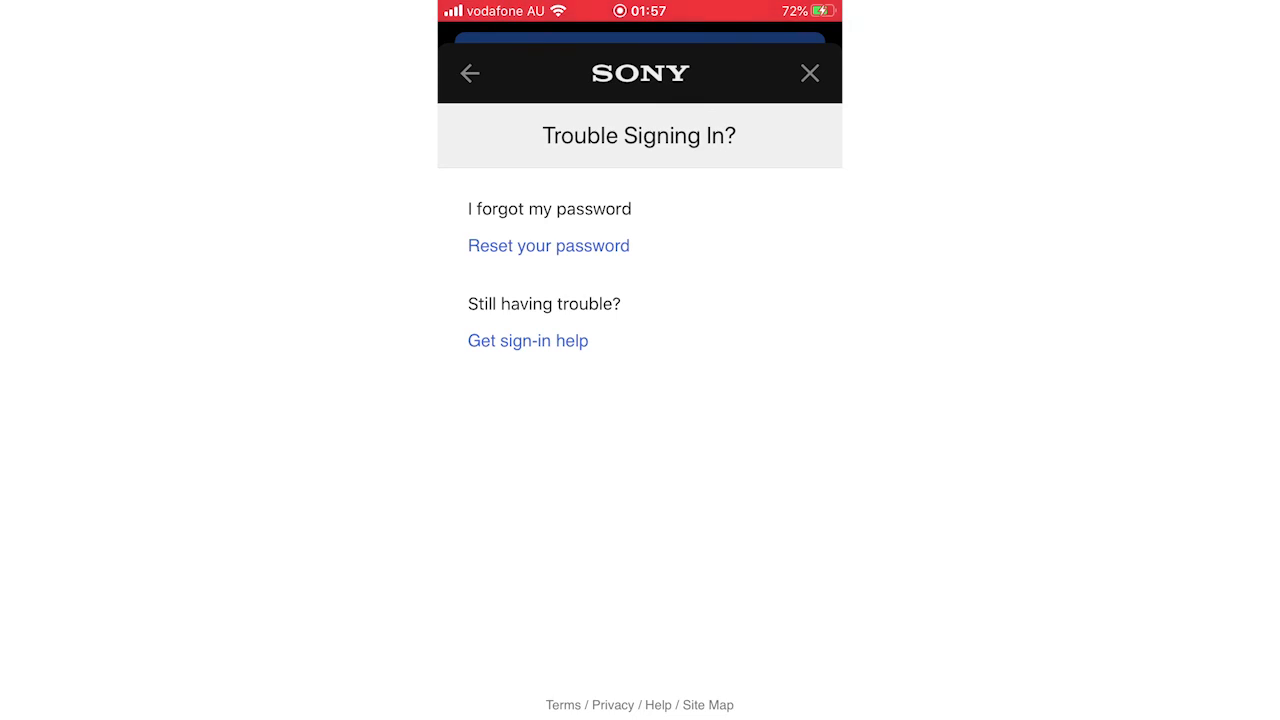